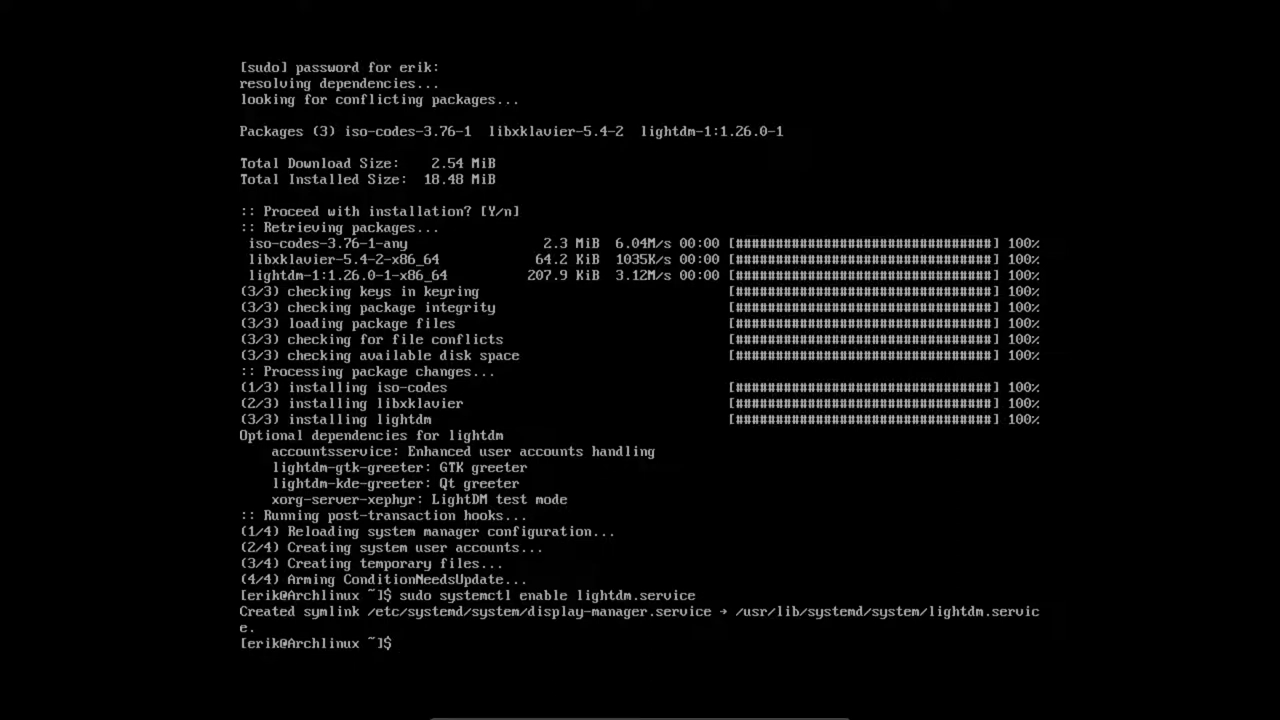
Run clear to wipe the earlier LightDM installation output from the terminal.
text(cl)
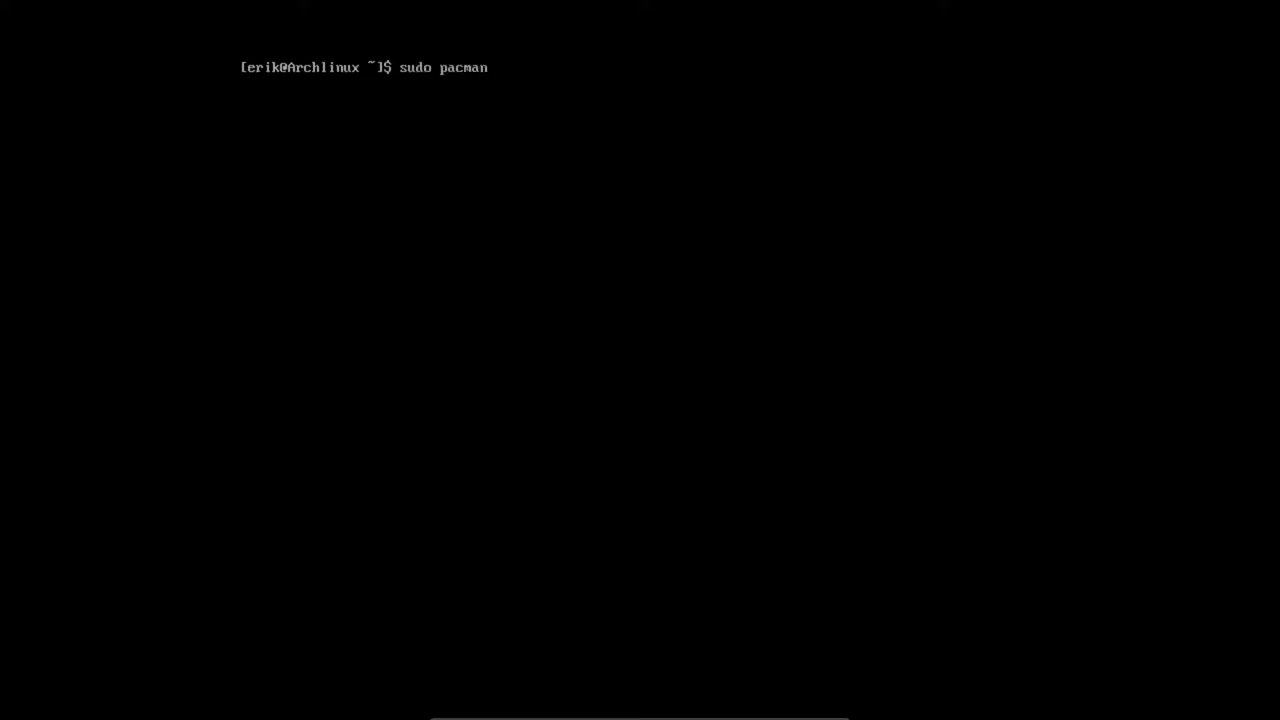
Run sudo pacman -S deepin, selecting all 28 members and the libx264 provider.
text(-S)
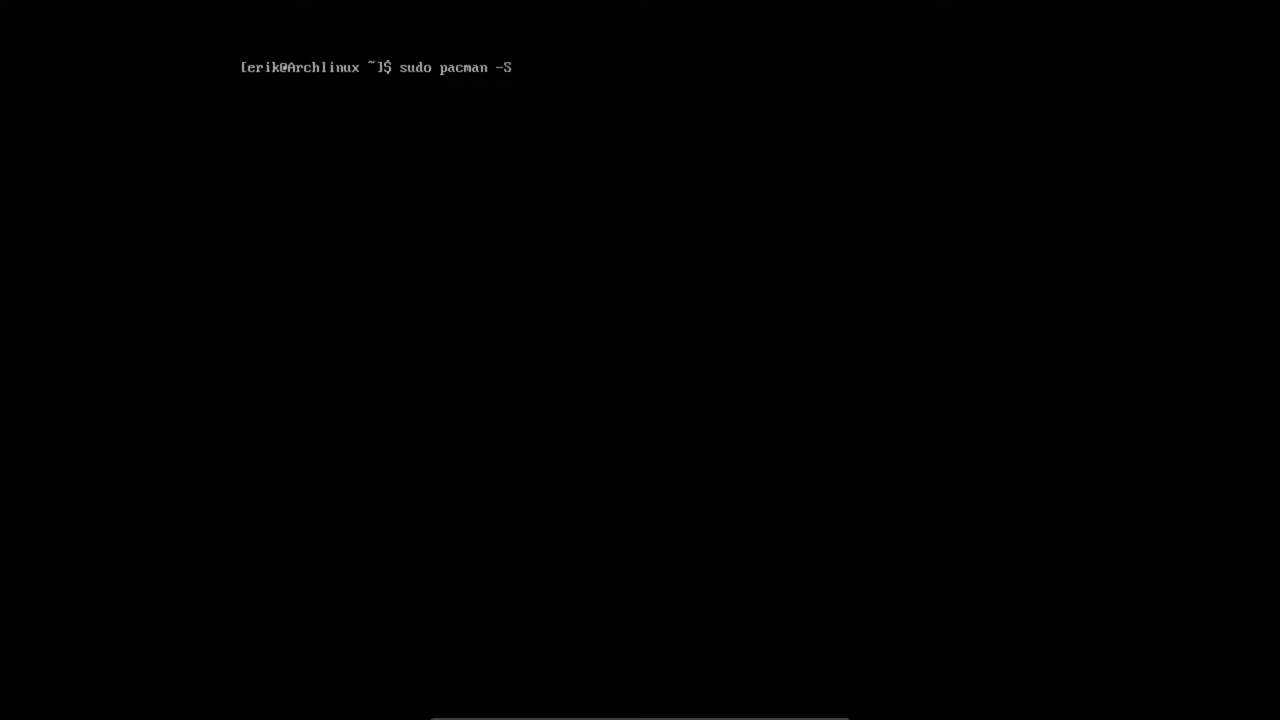
text(deepin)
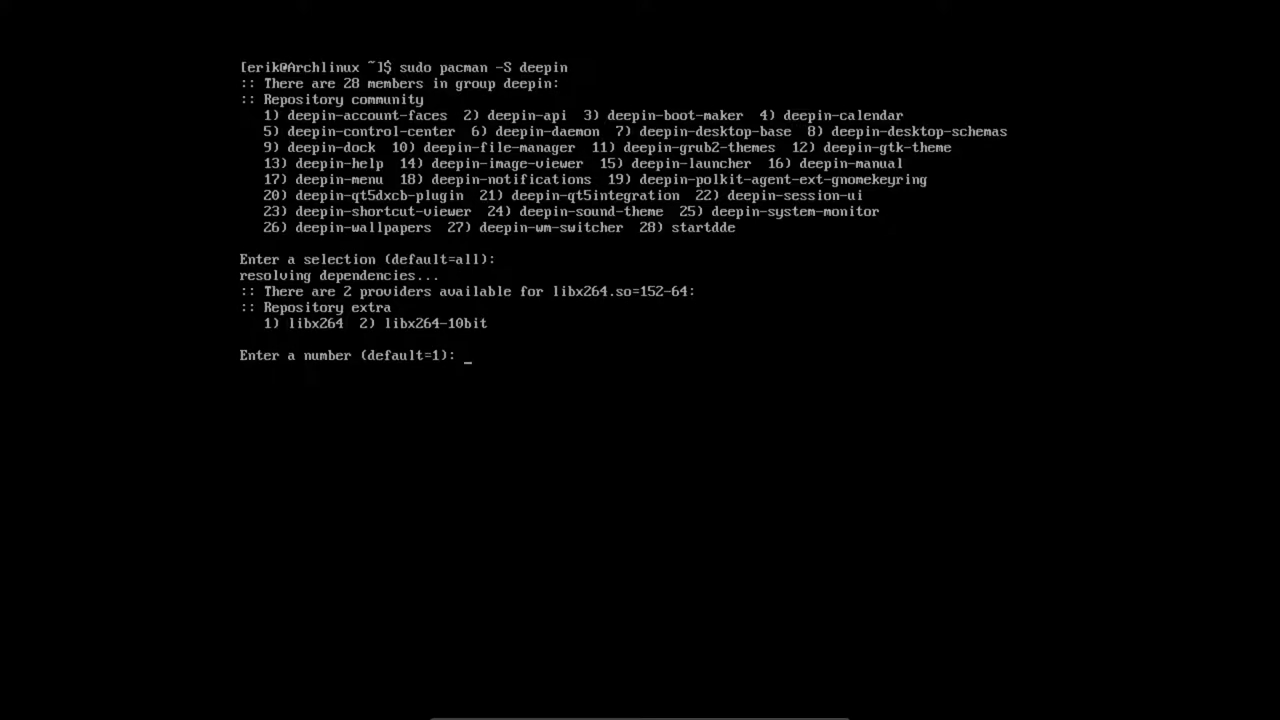
key(enter)
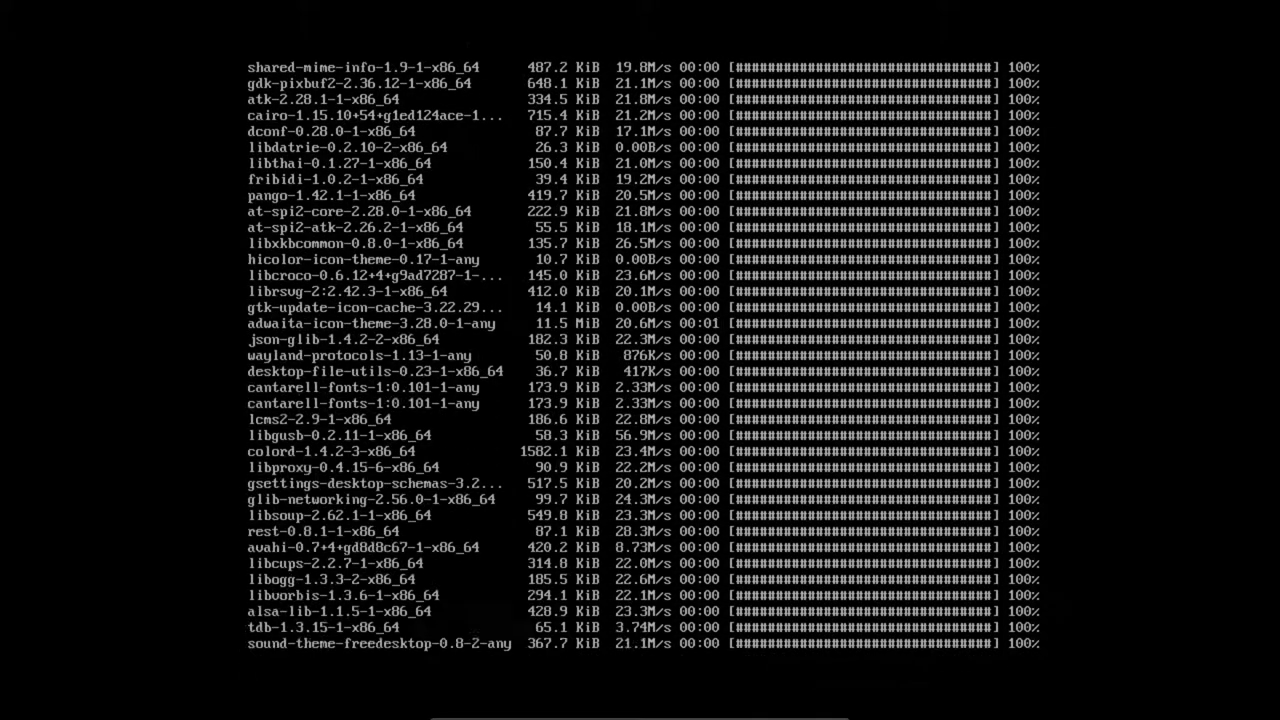
Scroll through pacman's output while the deepin packages download, install and run hooks.
scroll(down, 3)
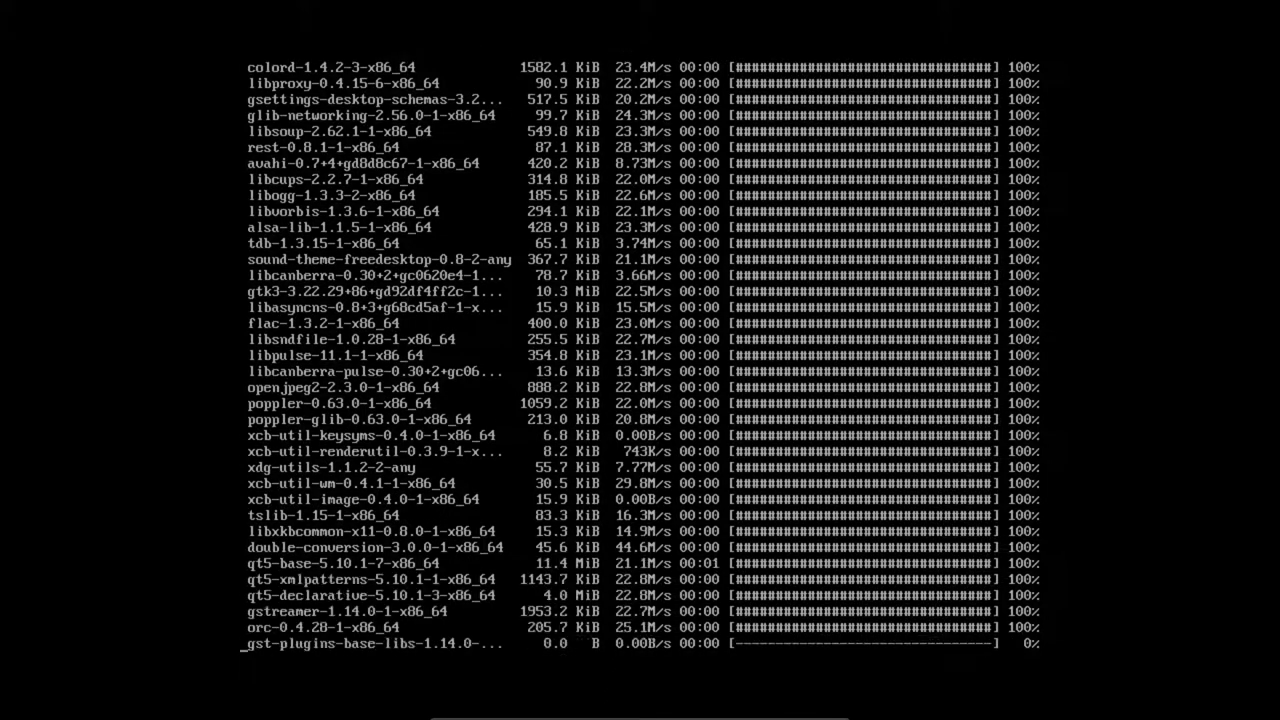
scroll(down, 3)
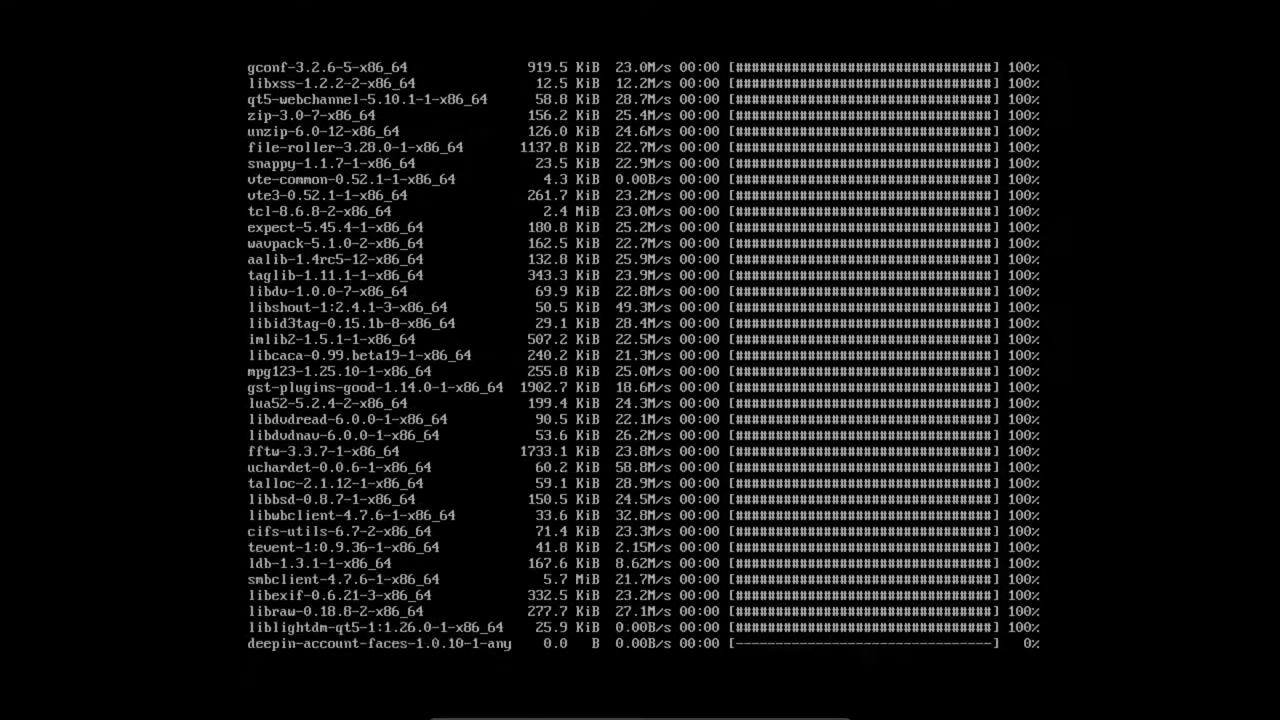
scroll(down, 3)
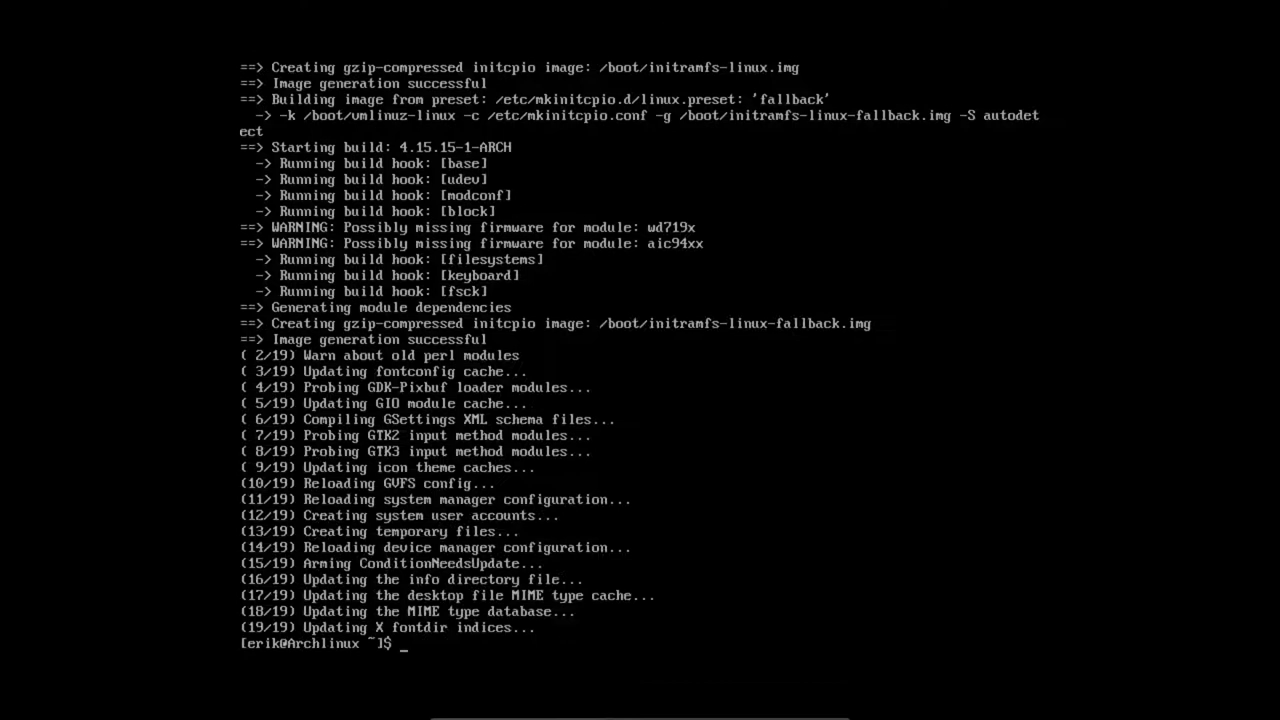
Install the deepin-extra group with all 11 members, confirming the 49-package transaction.
text(sudo pacman -S deepin)
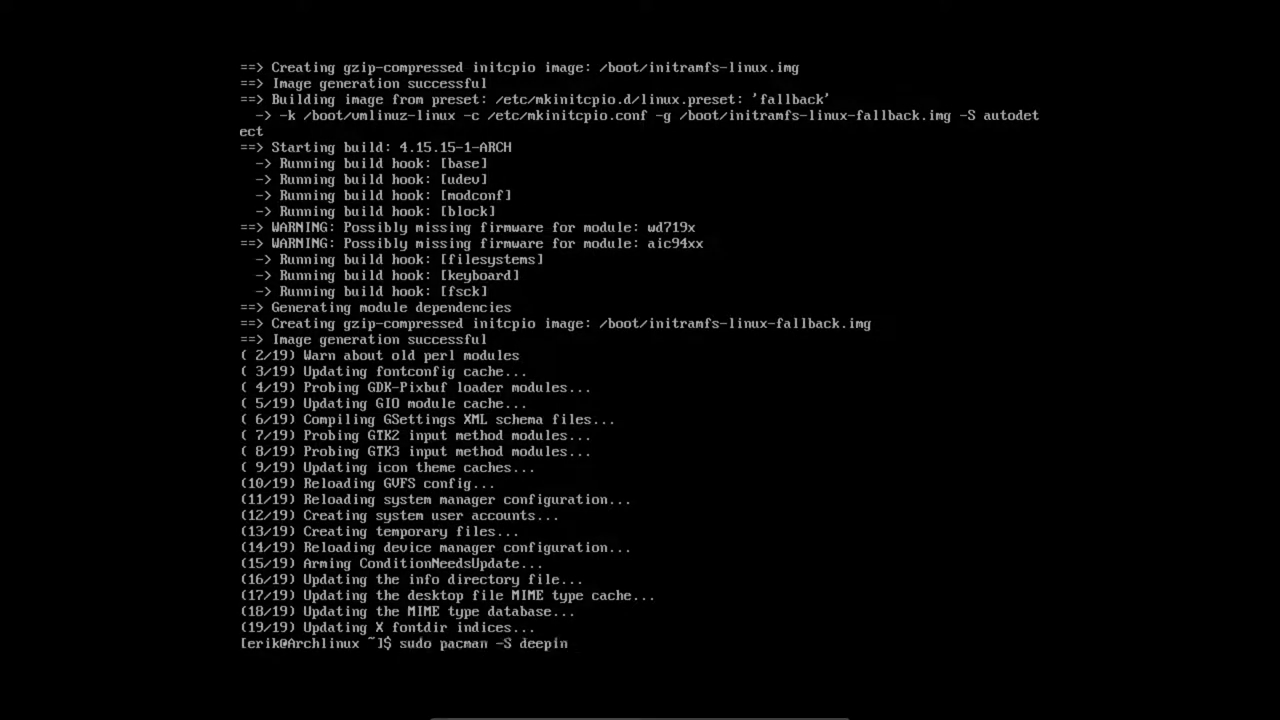
text(-extra)
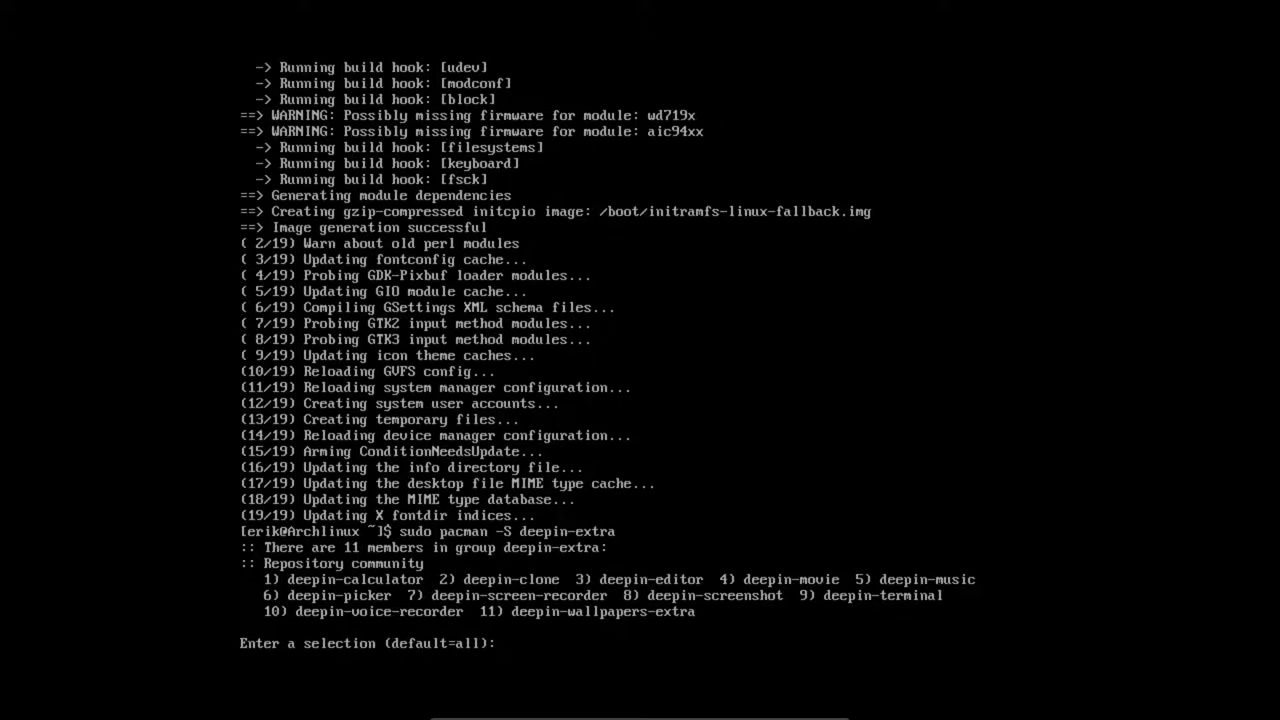
key(enter)
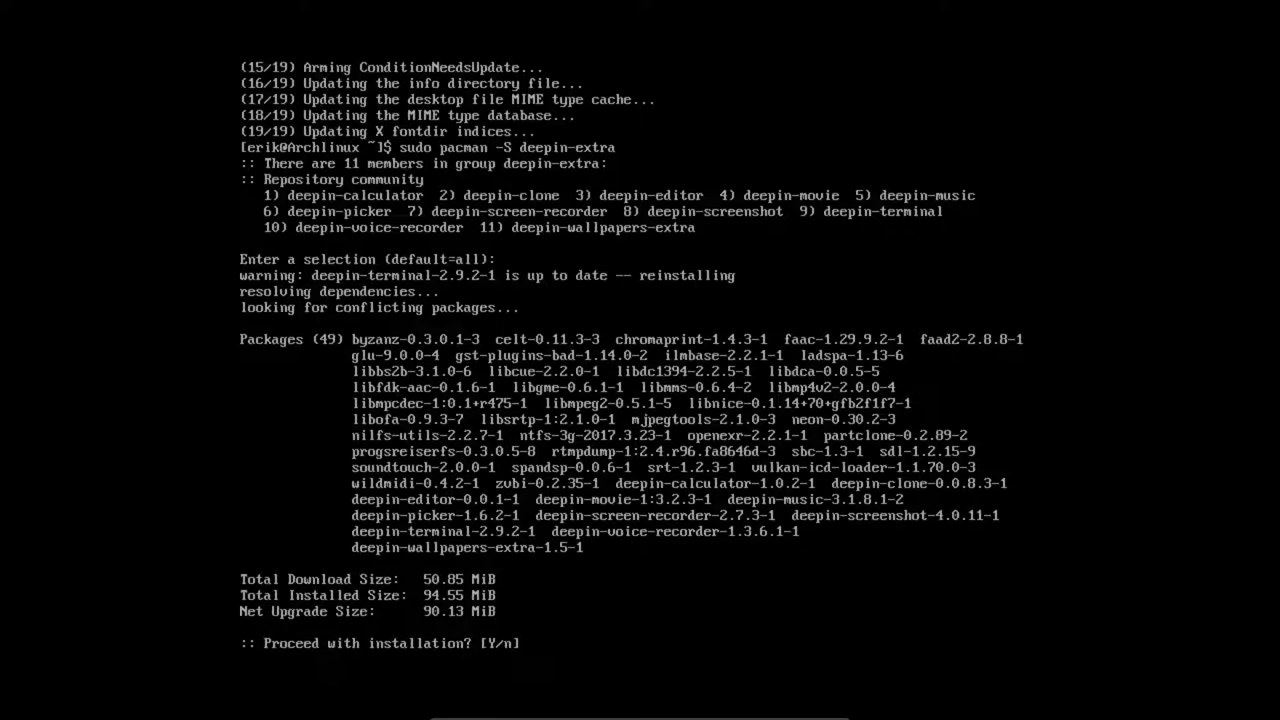
key(Return)
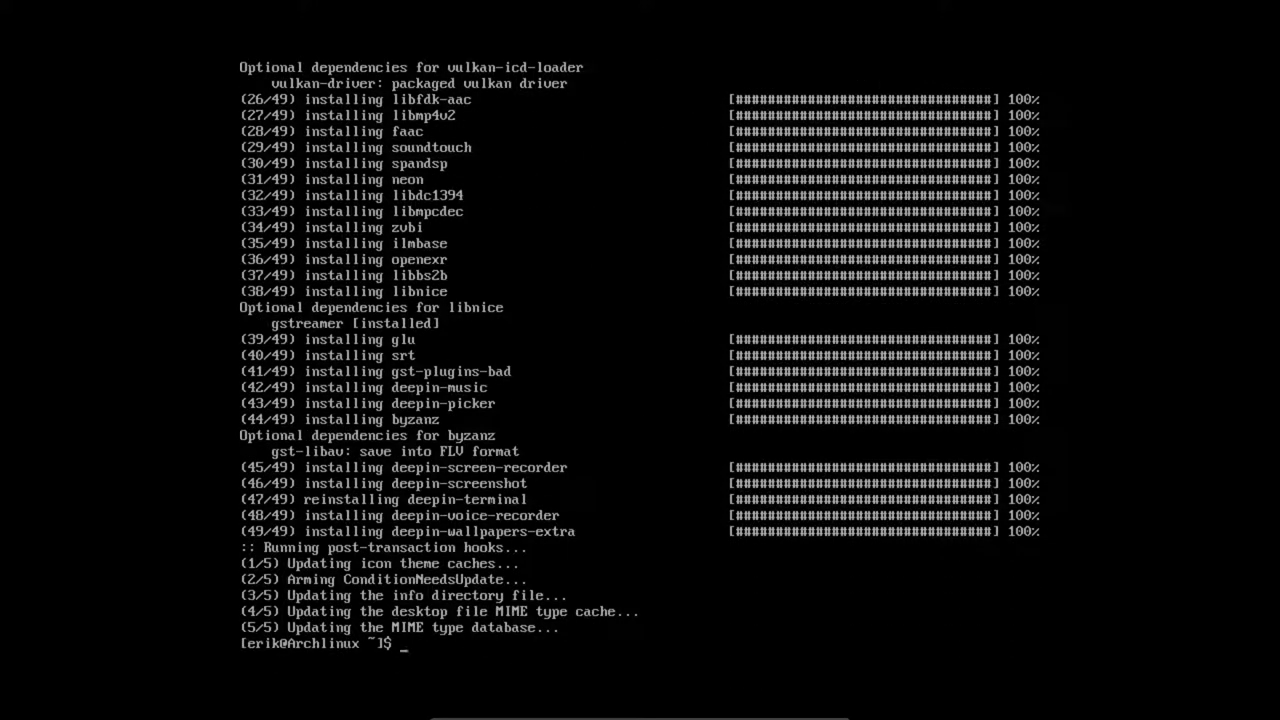
Cancel the redundant lightdm.service enable command and reboot the system with sudo reboot.
text(clear)
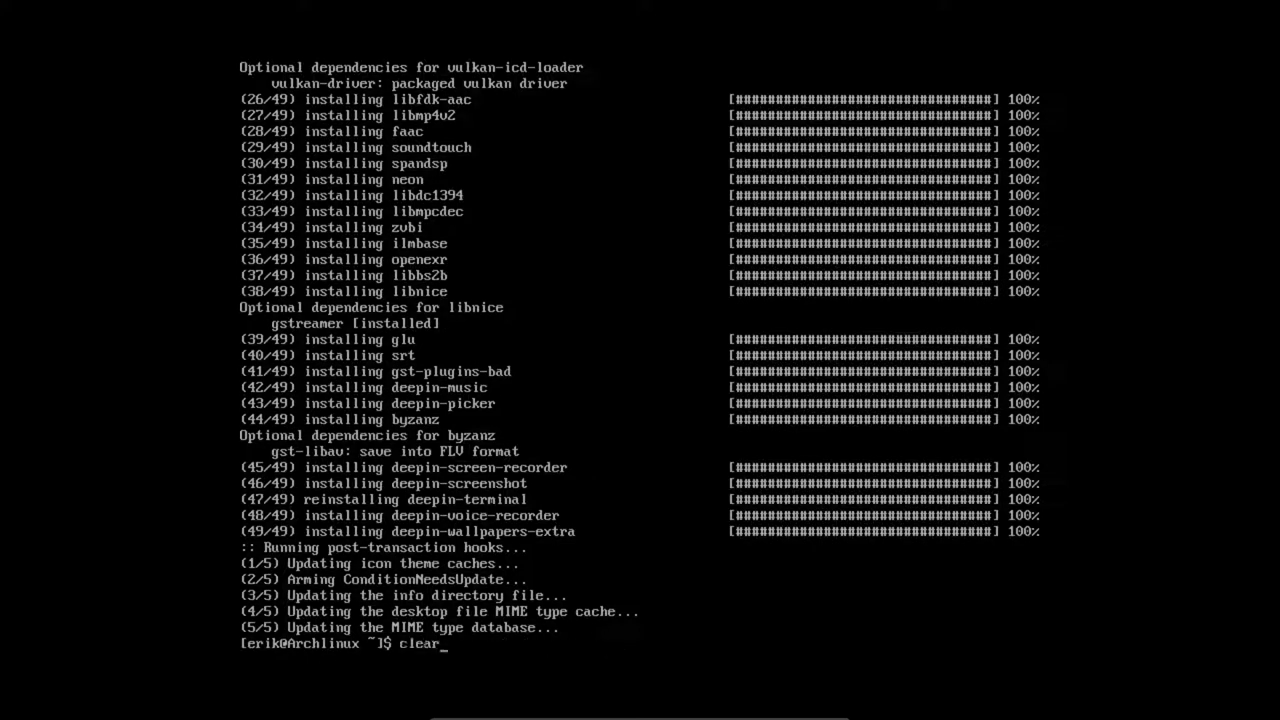
text(sudo systemctl enable lightdm.service)
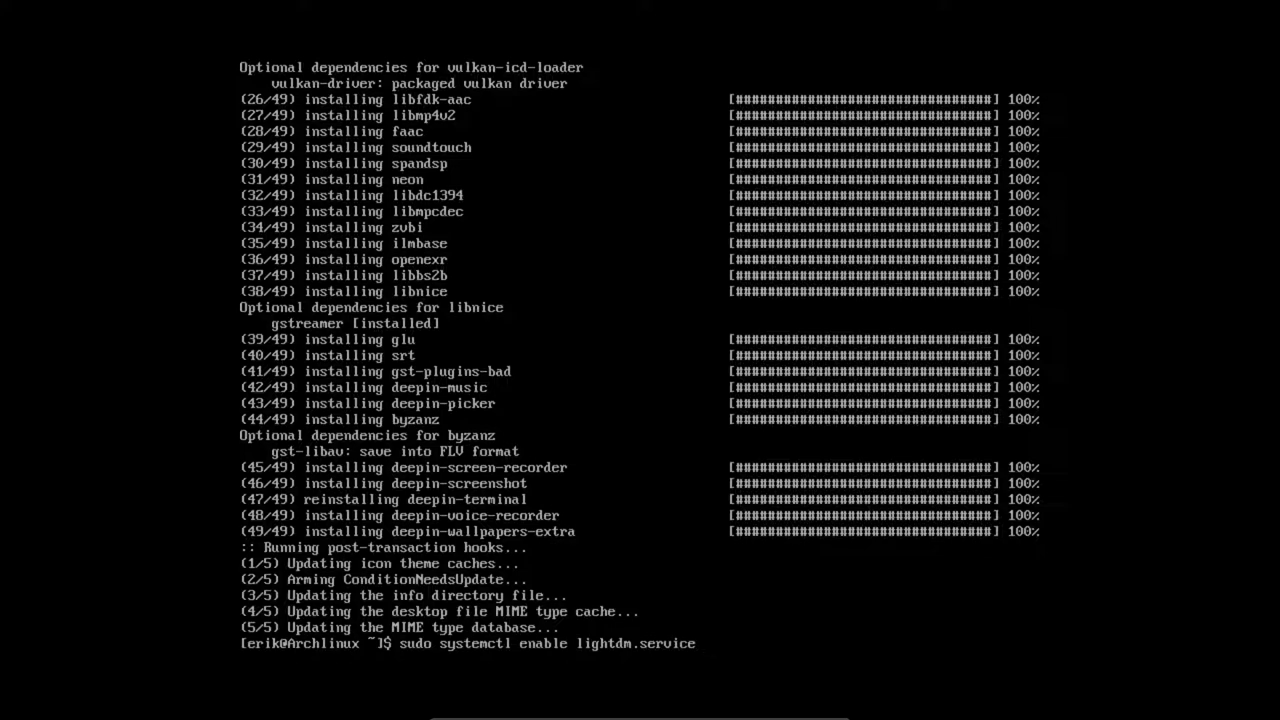
key(ctrl+c)
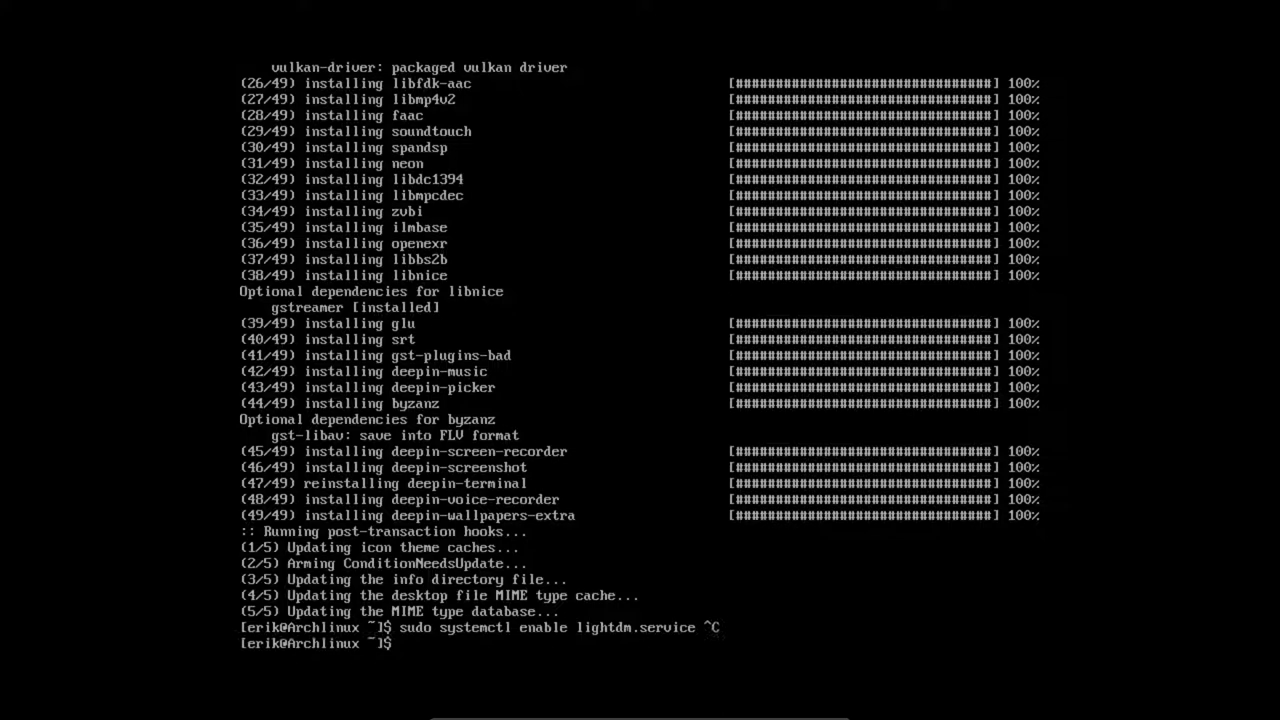
text(sudo reboot)
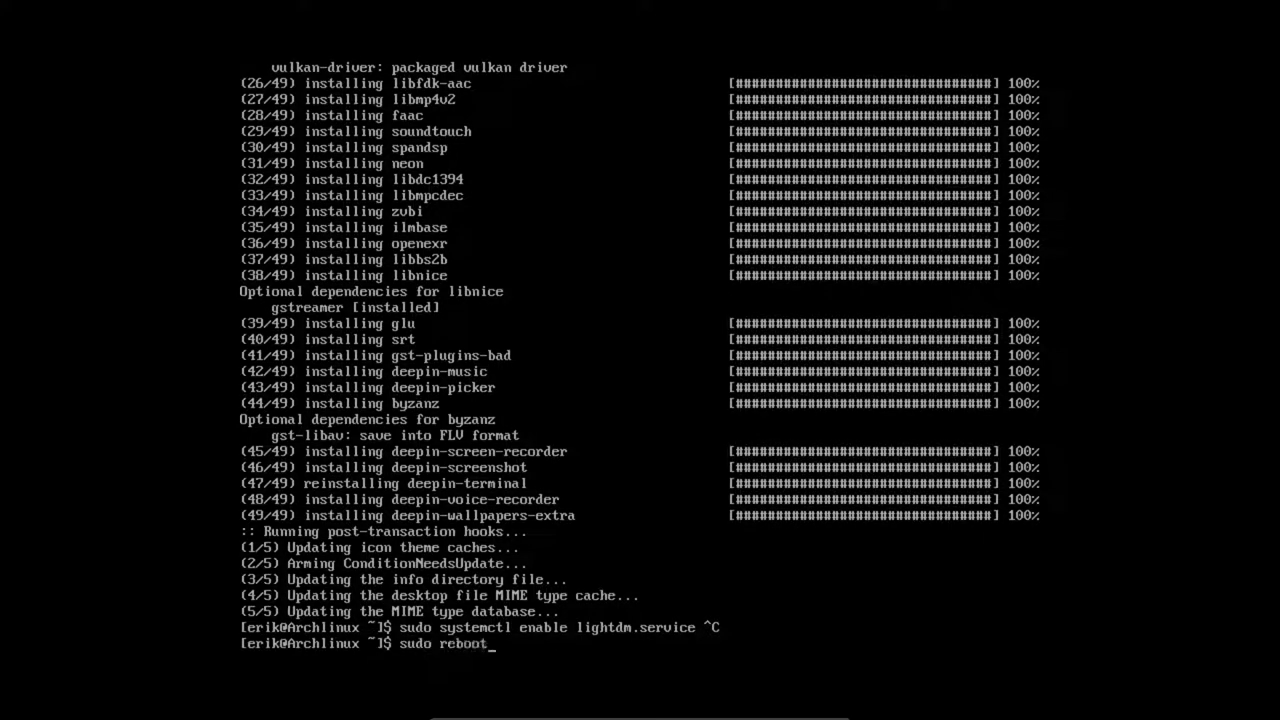
key(Return)
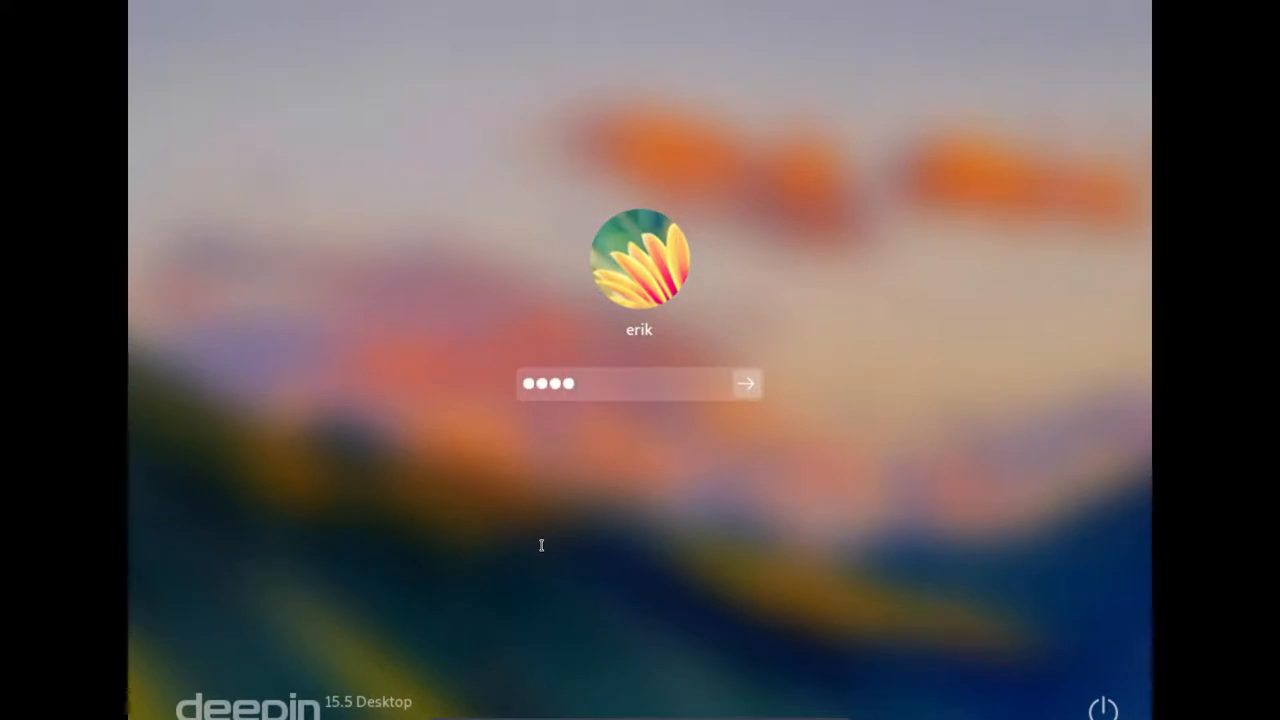
Log in, choose a virtual-machine display mode, and pass the welcome screen to the desktop.
click(745, 383)
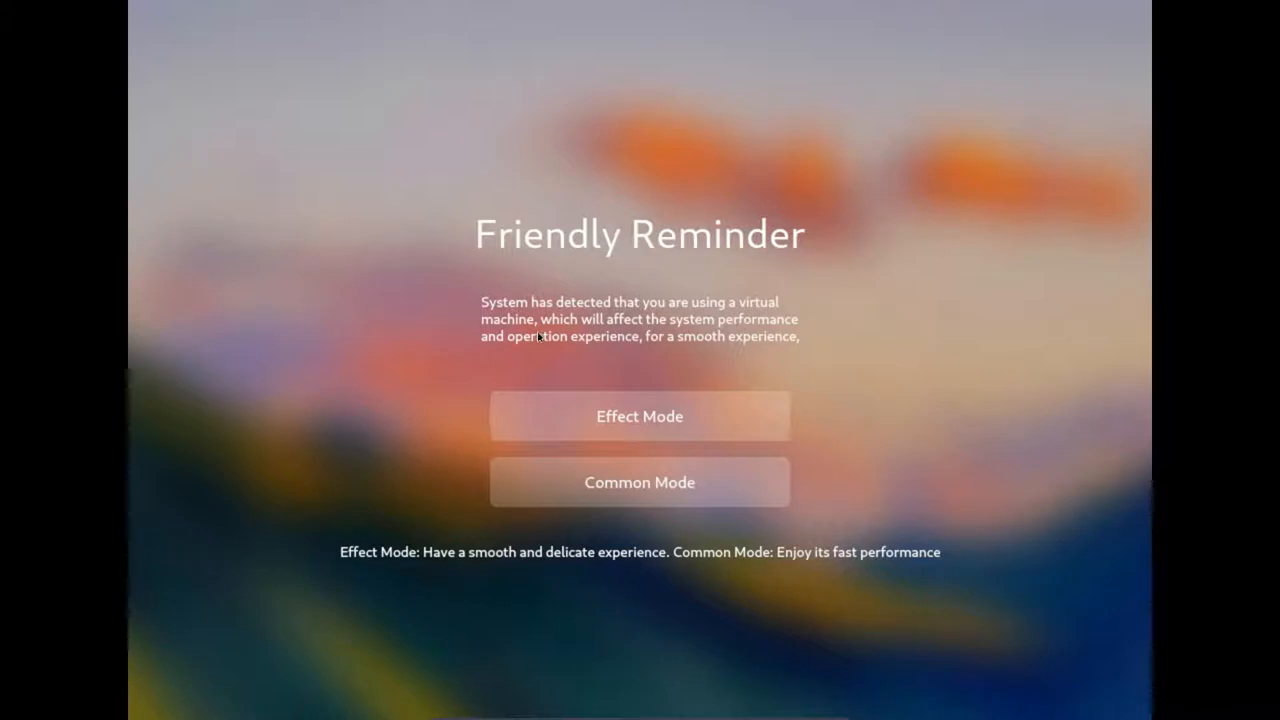
mouse_move(761, 350)
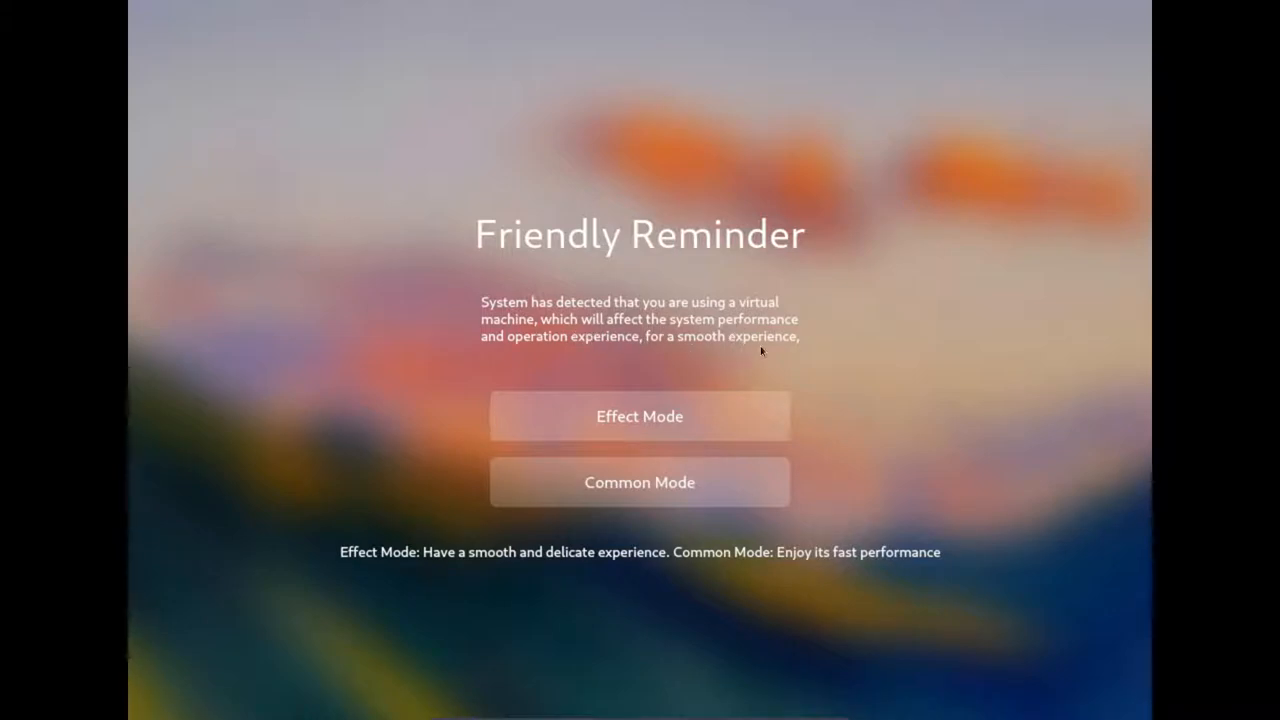
click(639, 416)
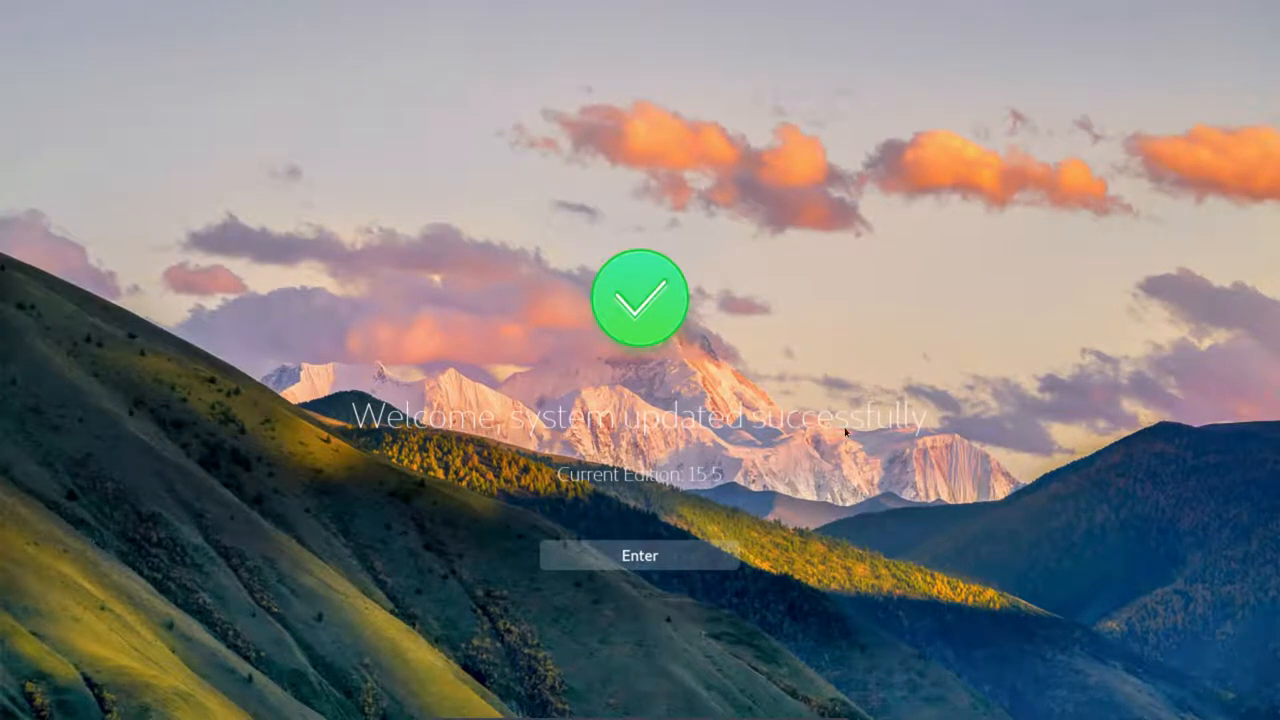
click(639, 555)
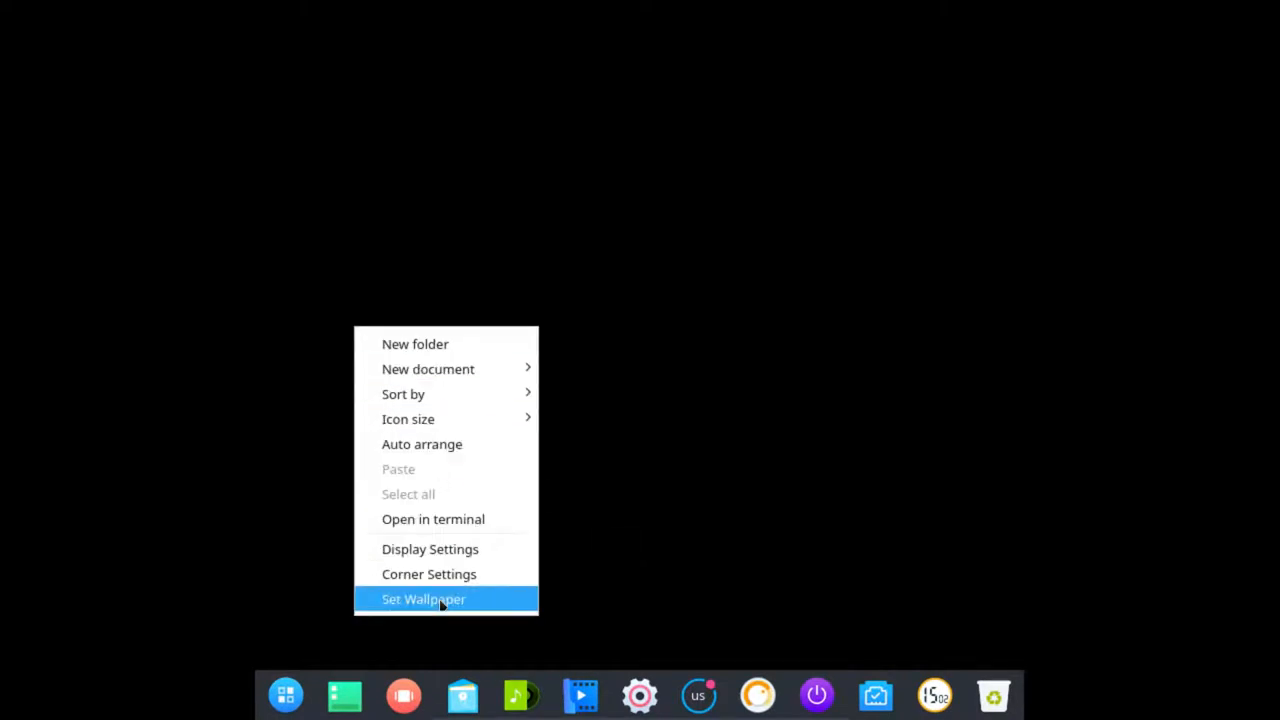
Set the colourful whale picture as the wallpaper for the desktop only.
click(423, 599)
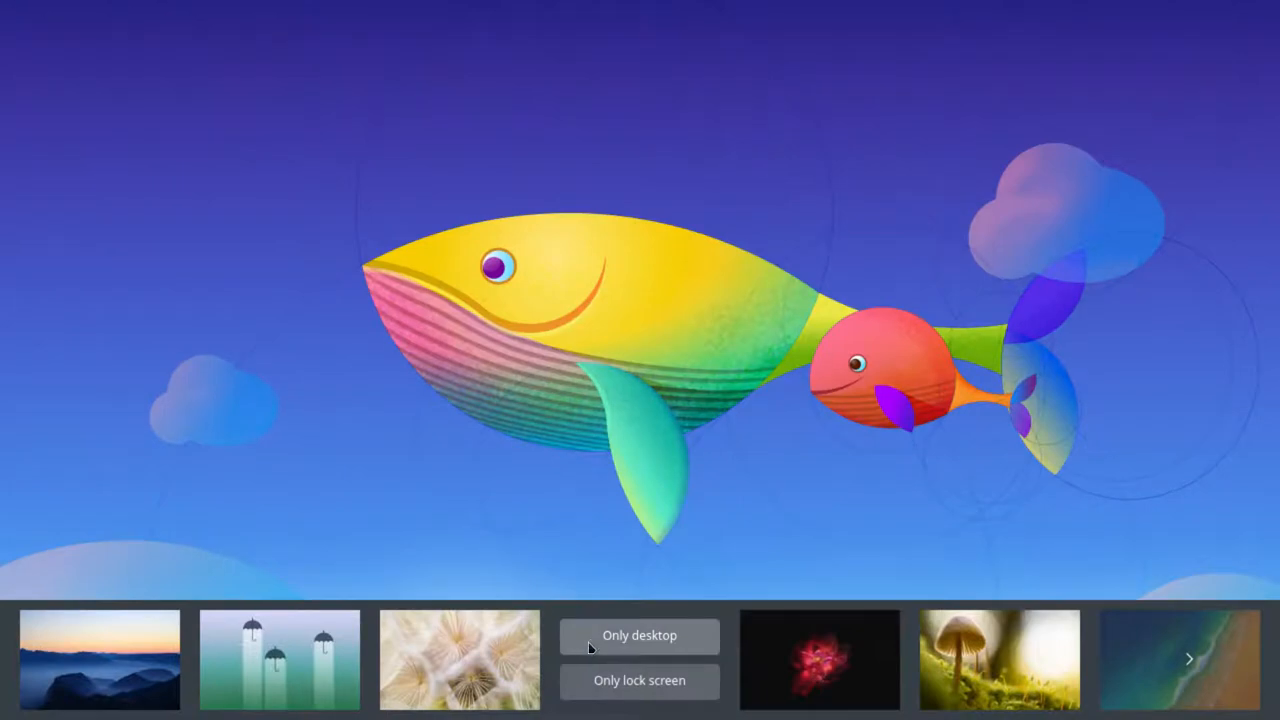
click(639, 635)
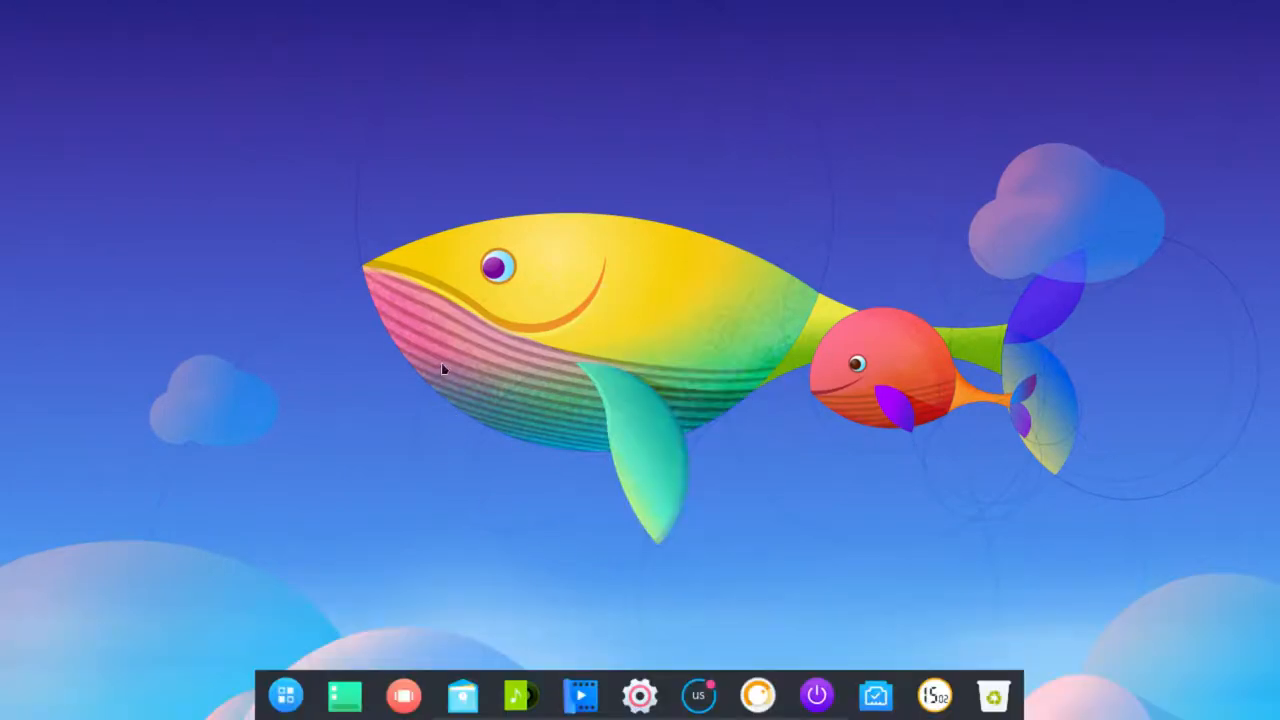
mouse_move(363, 363)
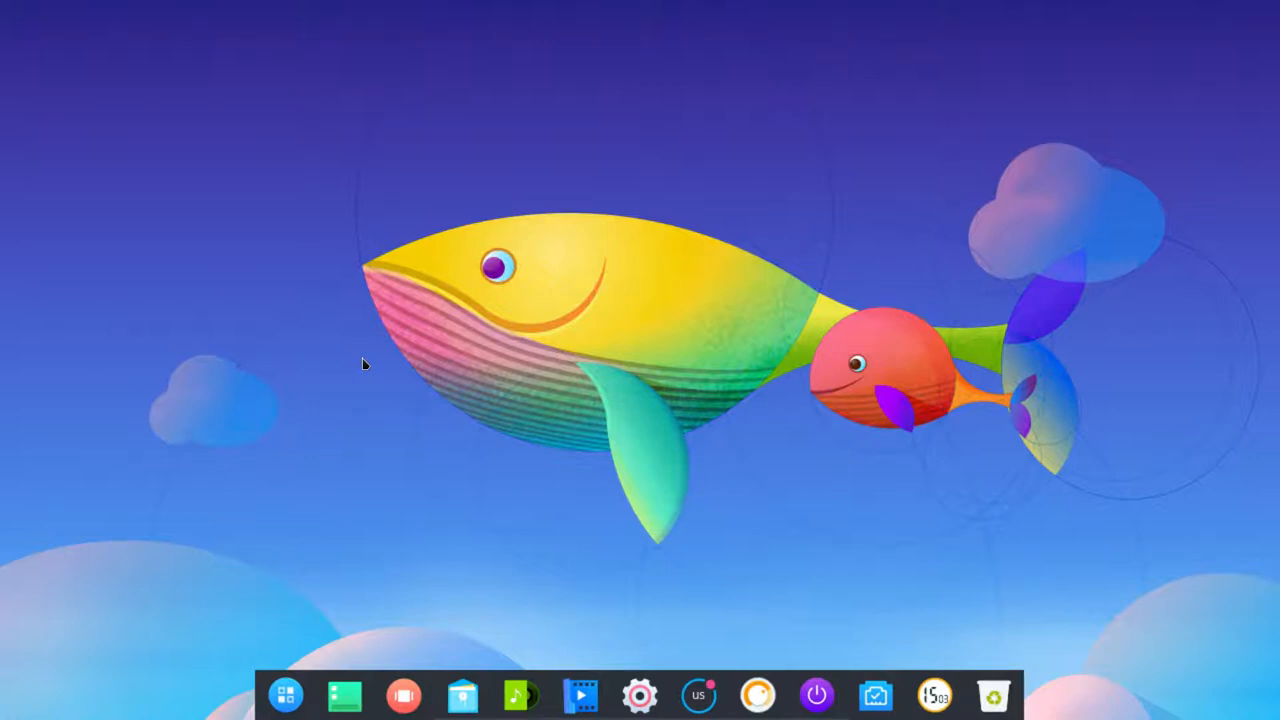
mouse_move(352, 358)
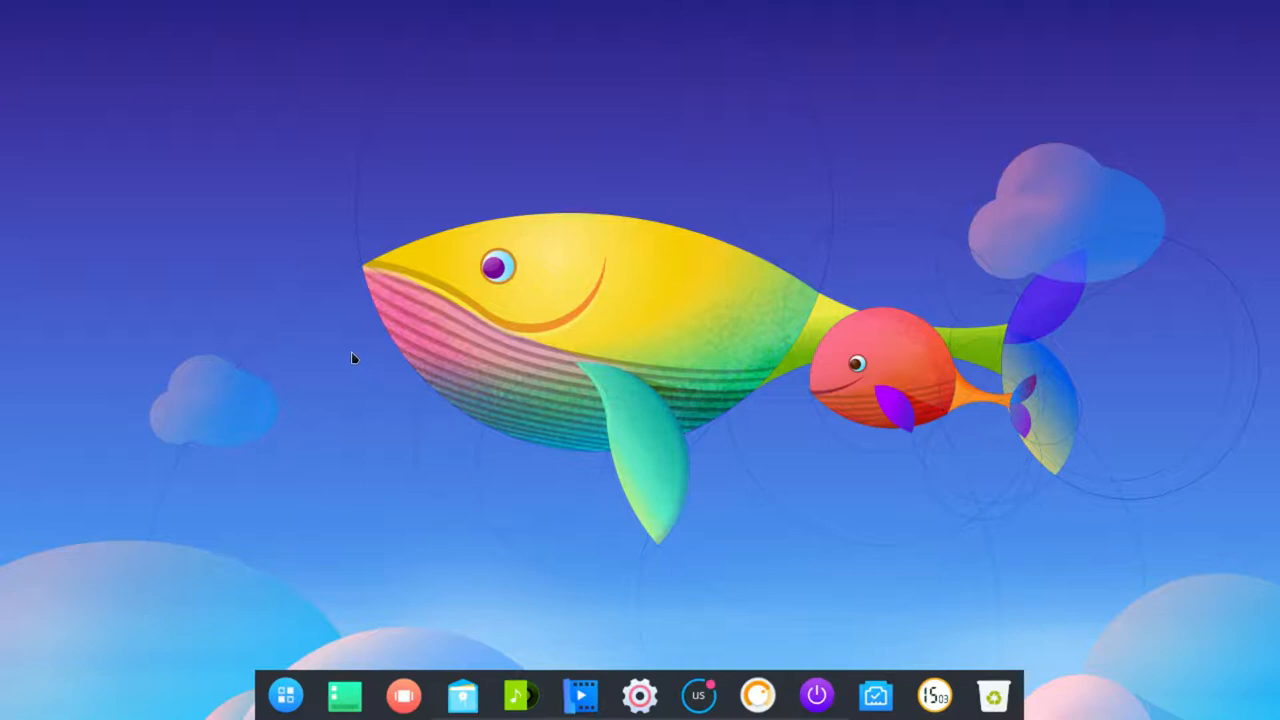
mouse_move(350, 357)
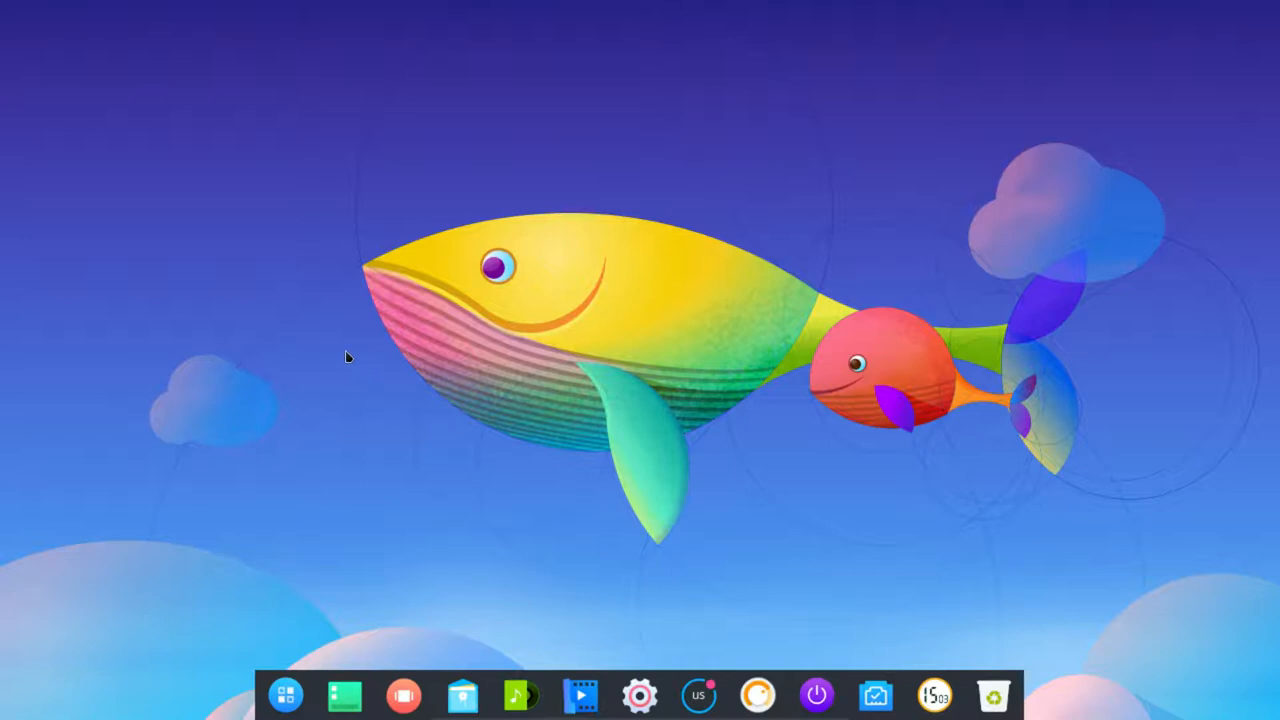
Open the dock's Launcher and scroll through the installed application grid.
click(285, 694)
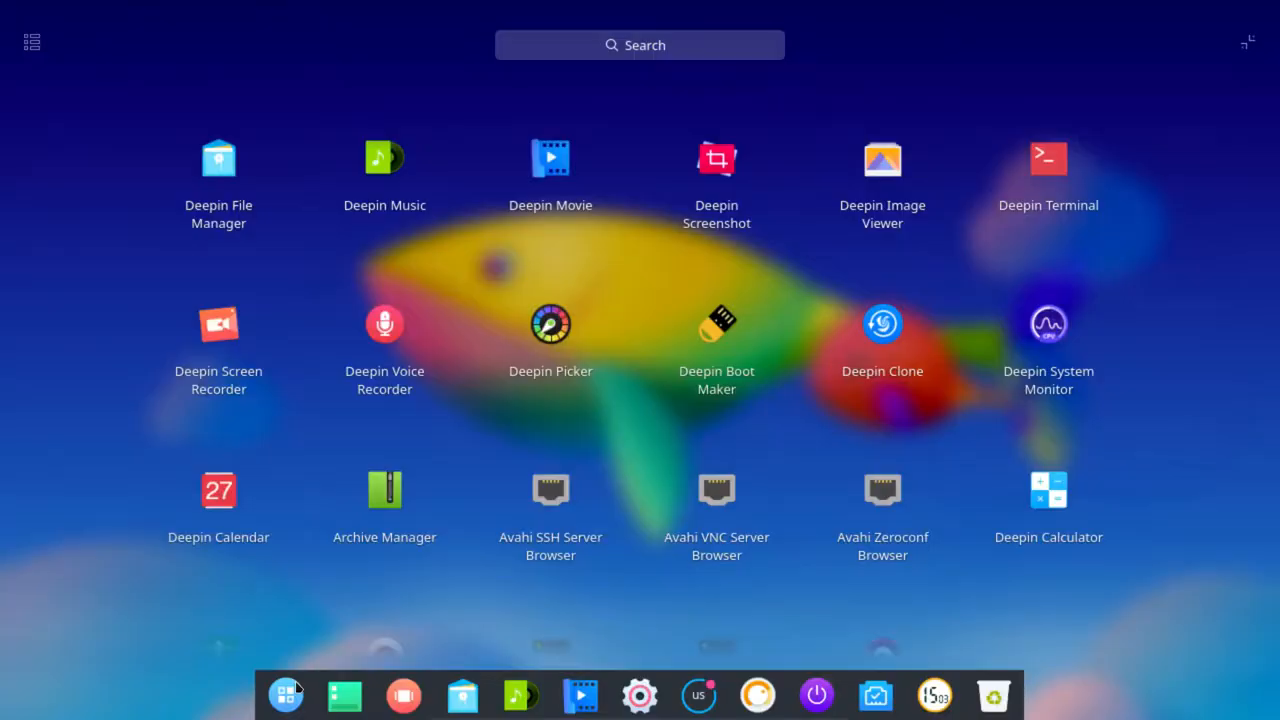
mouse_move(550, 180)
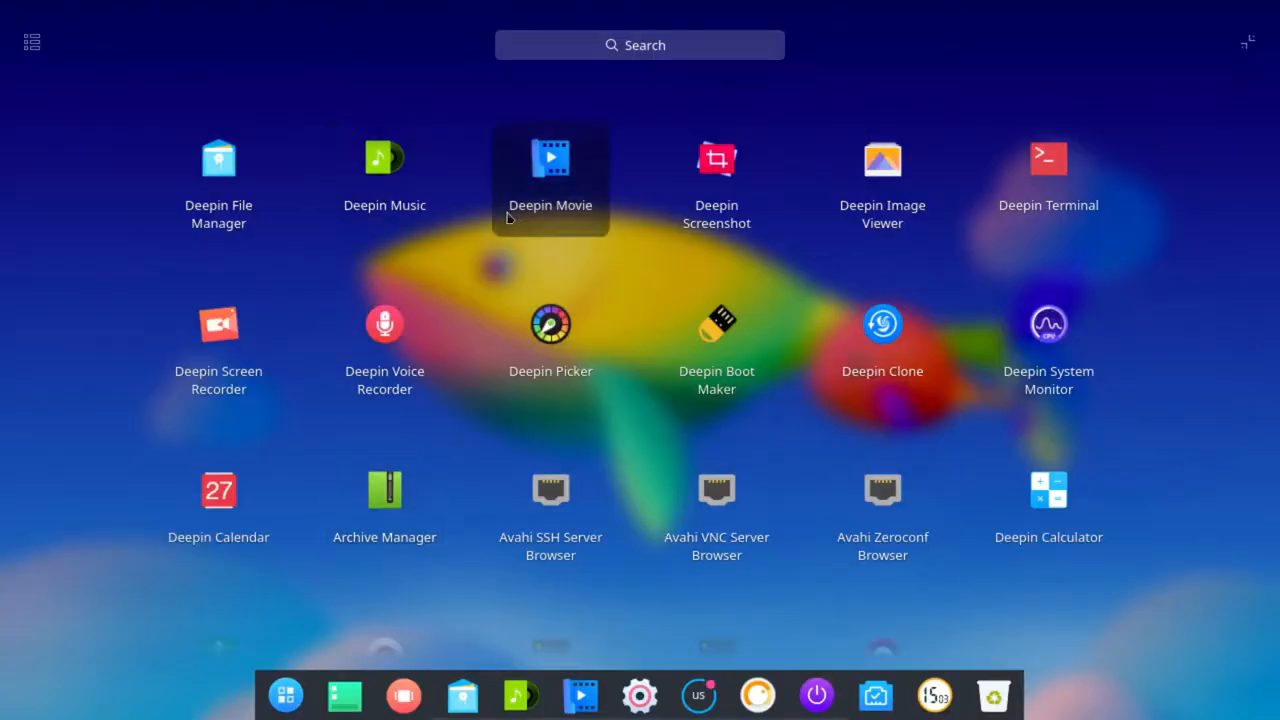
mouse_move(550, 330)
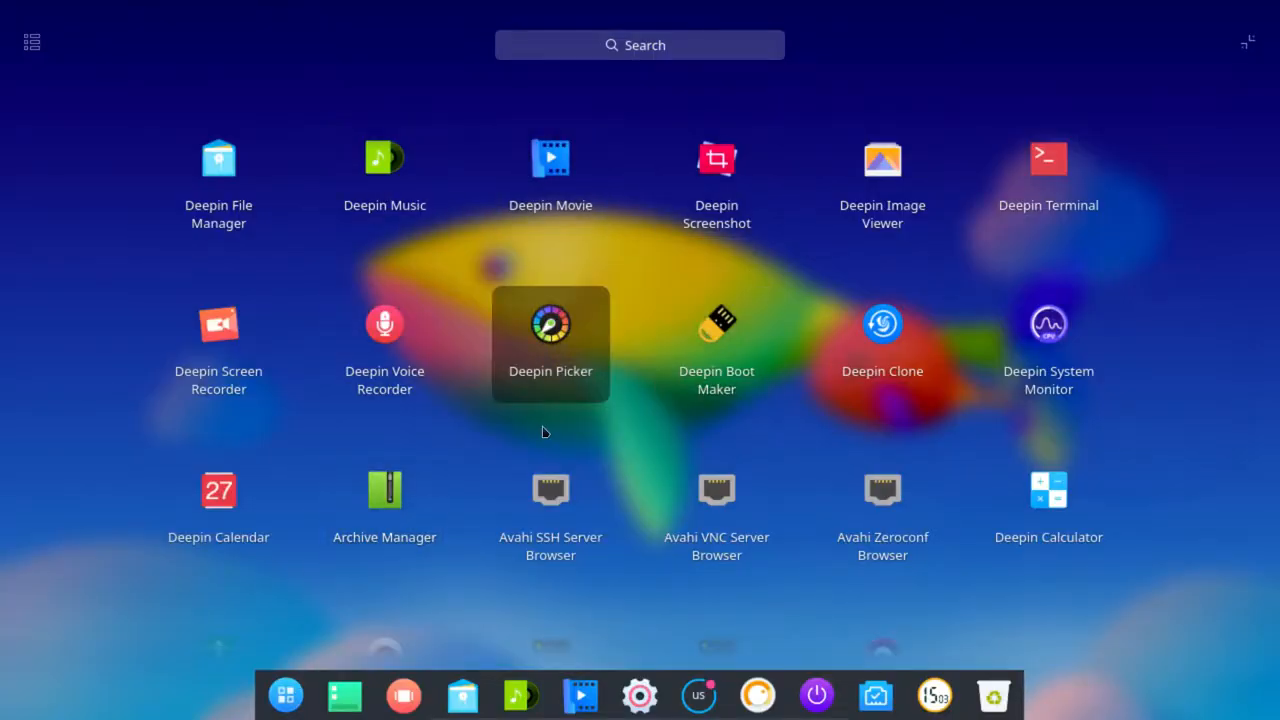
scroll(down, 3)
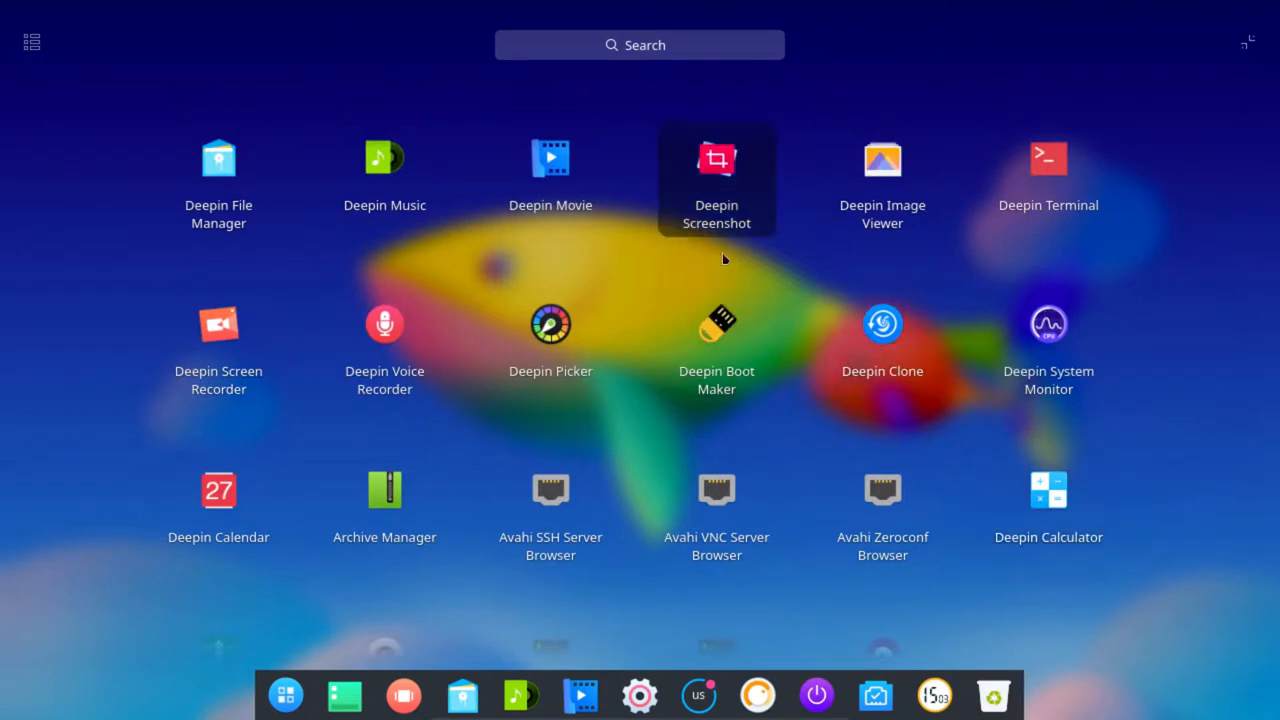
mouse_move(550, 160)
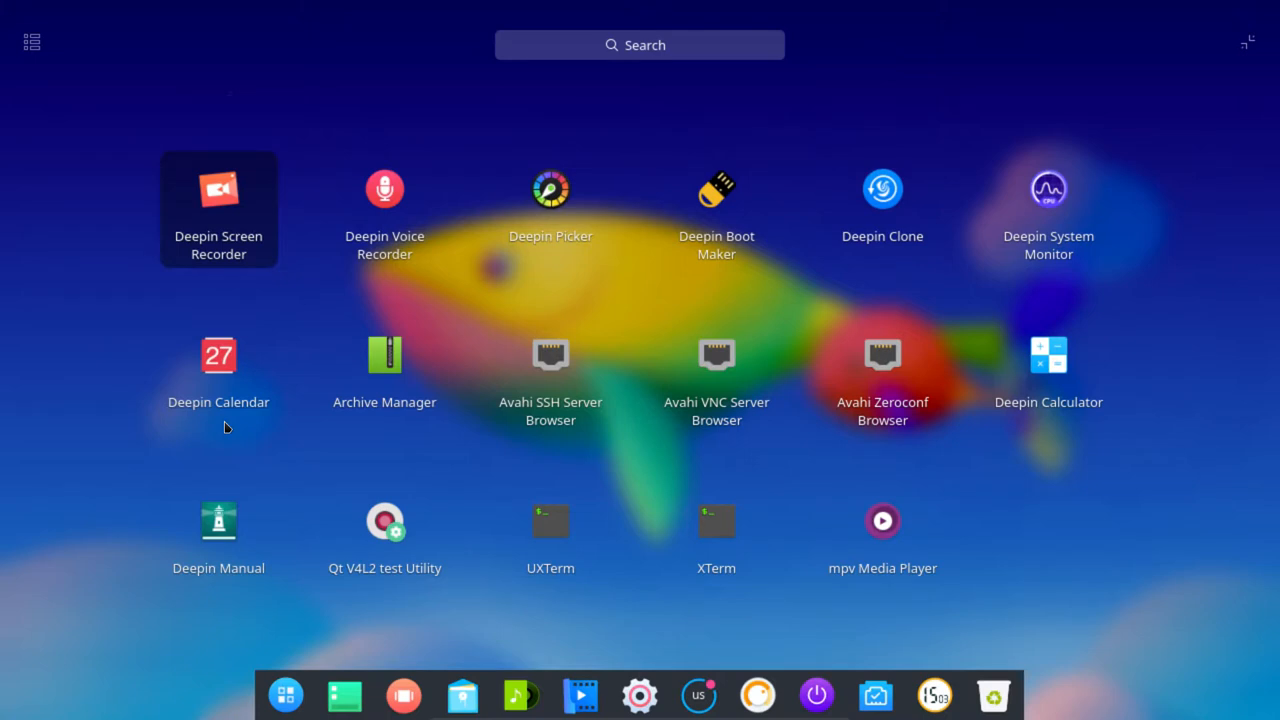
mouse_move(218, 375)
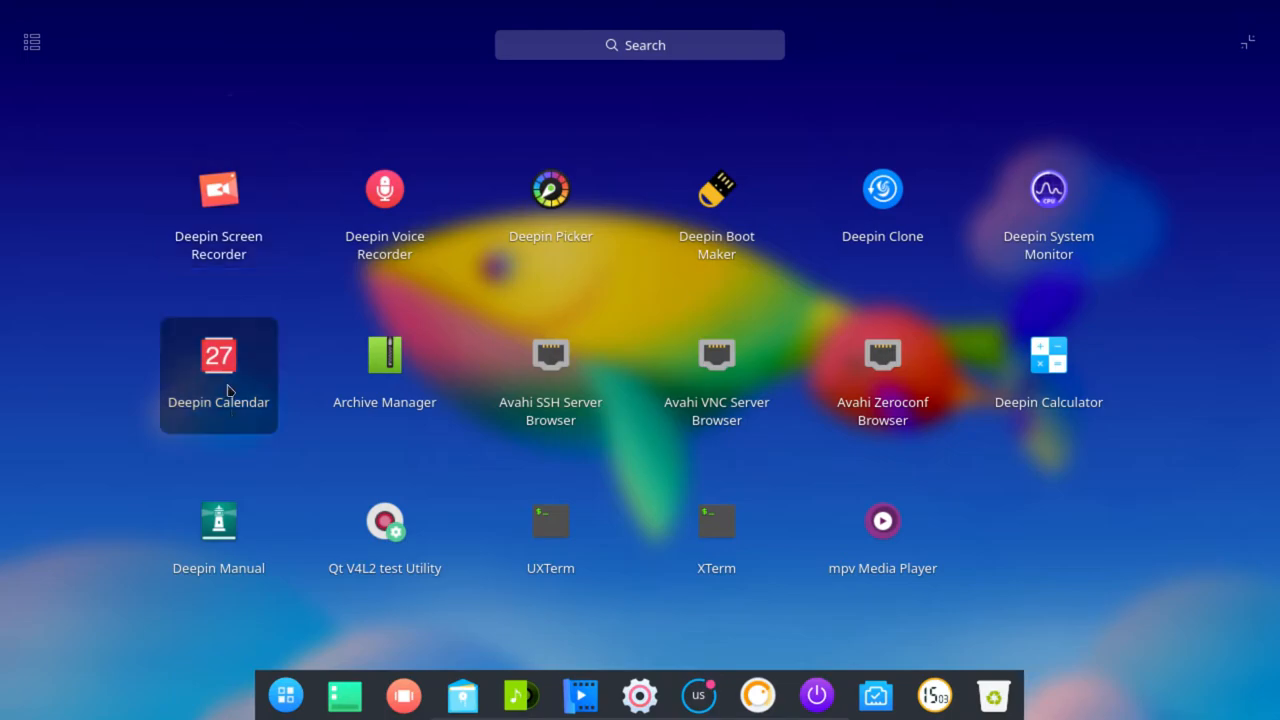
Launch Deepin Music from the launcher, then close its window and choose Exit.
click(520, 695)
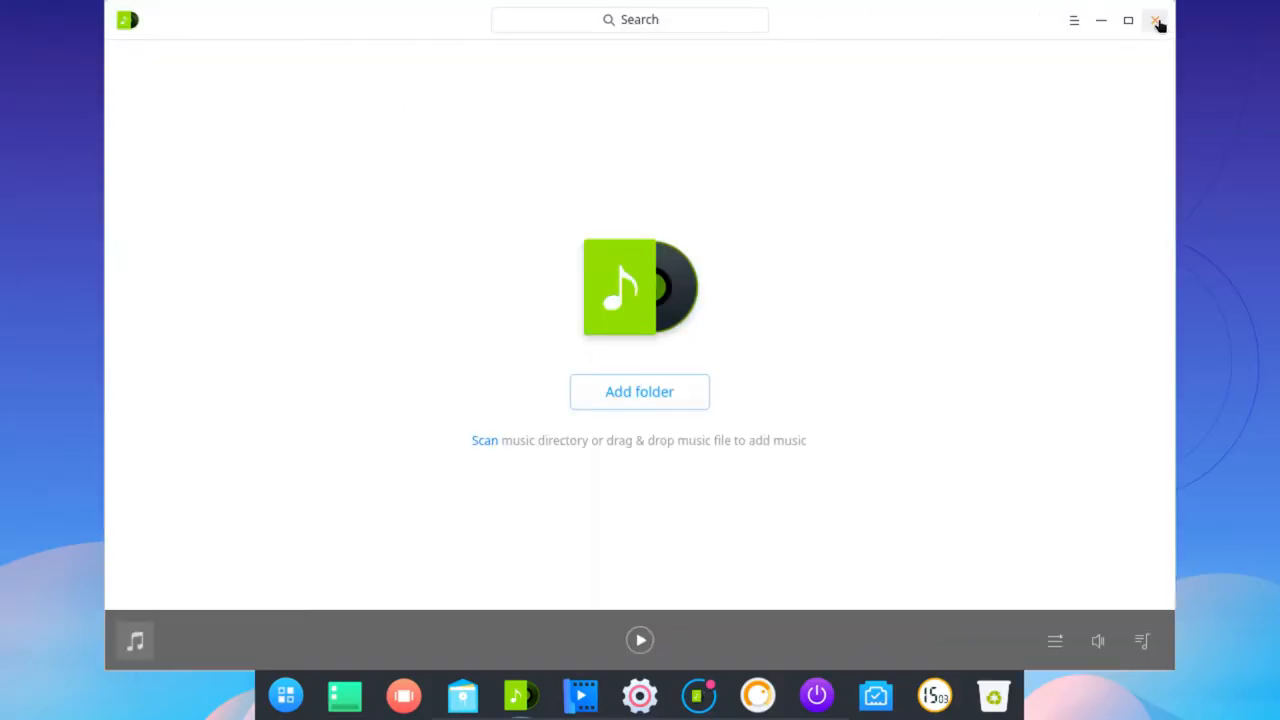
click(1155, 20)
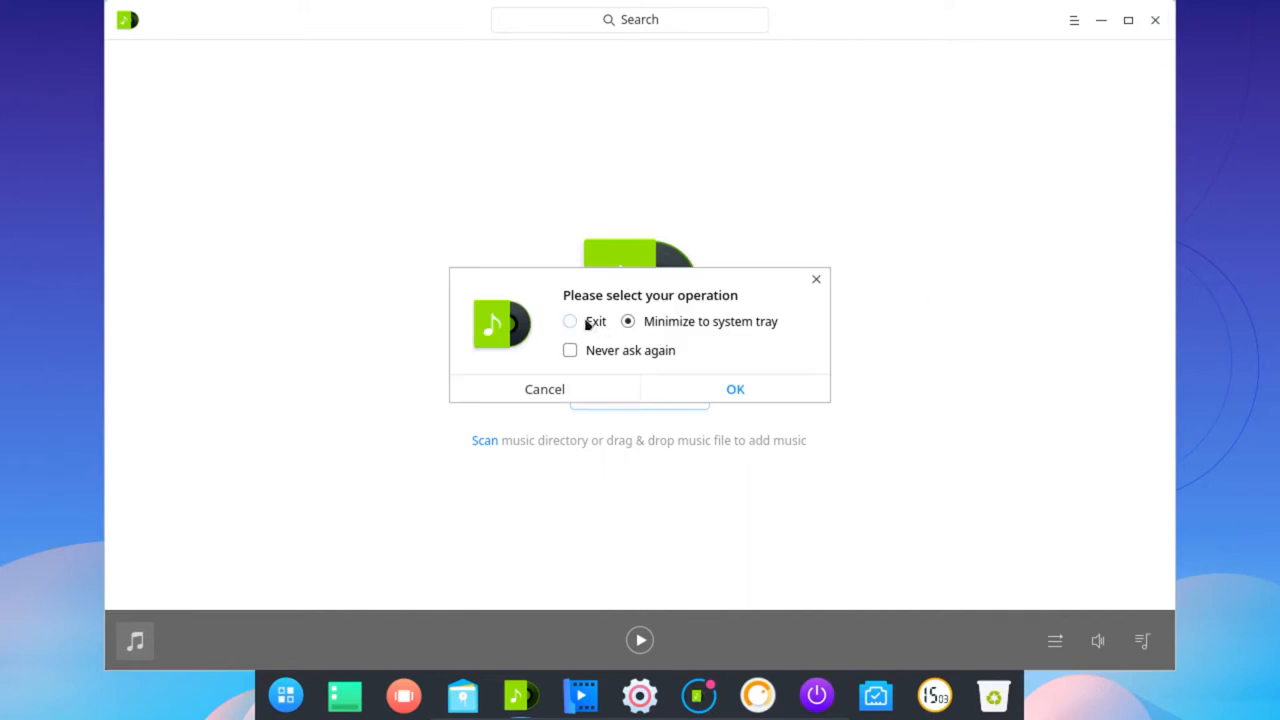
click(735, 389)
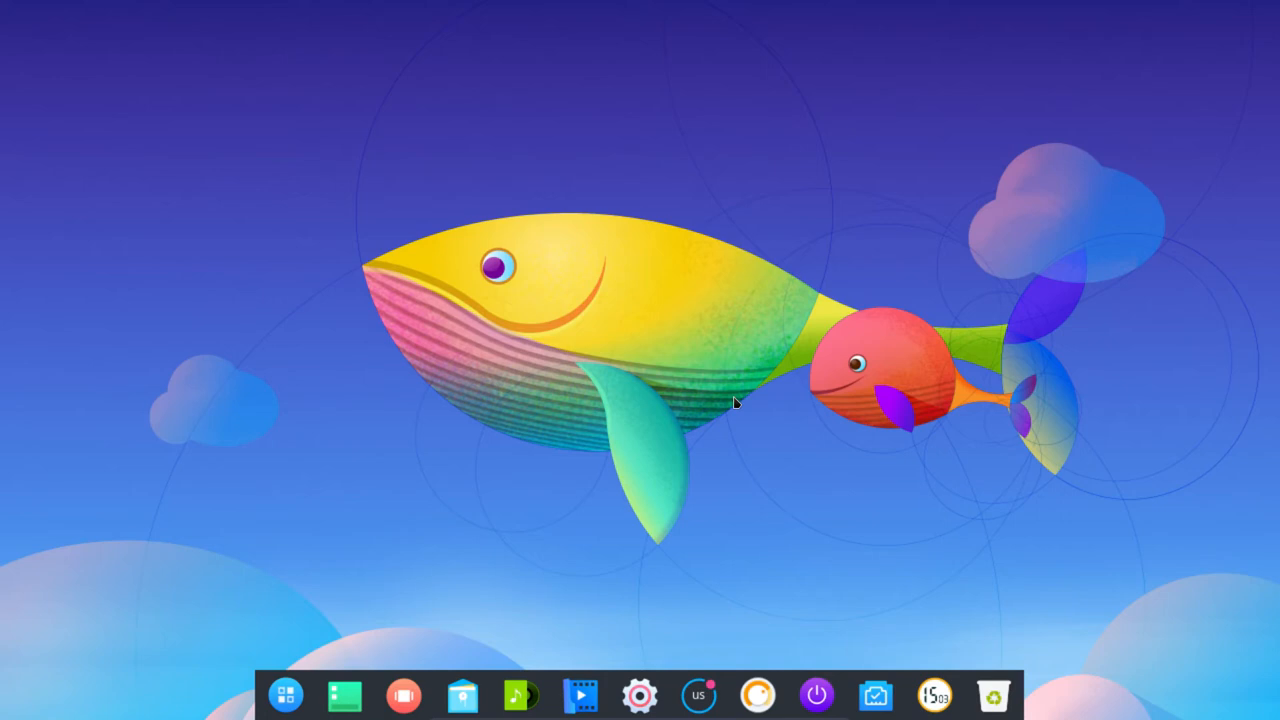
mouse_move(715, 400)
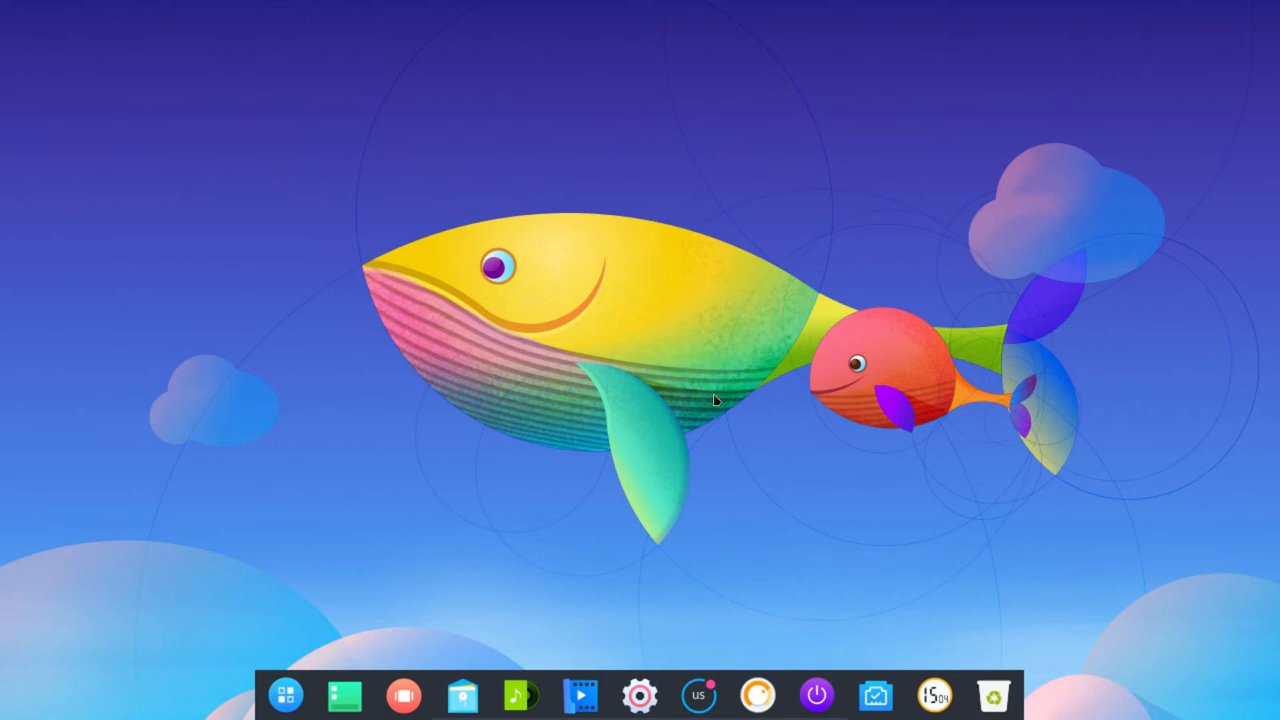